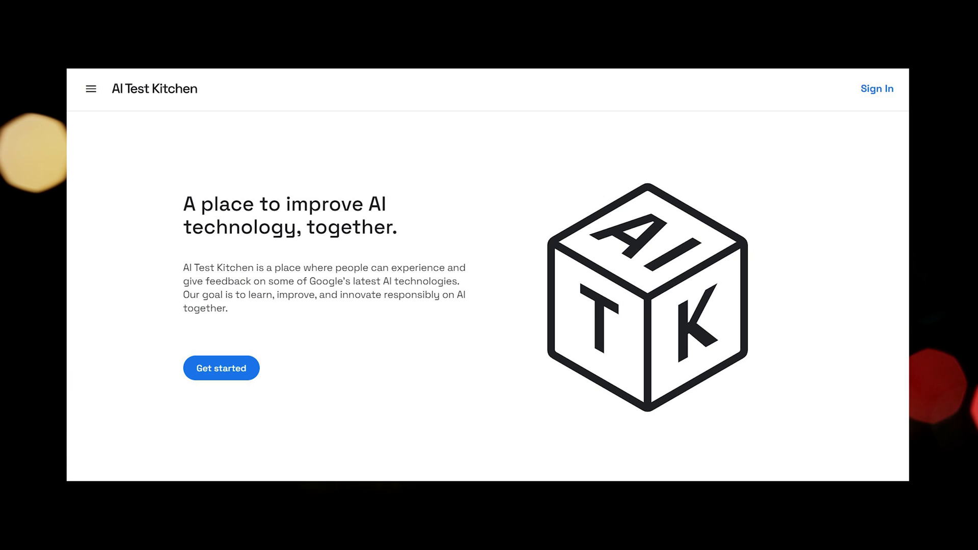
- Enter AI Test Kitchen via 'Get started' to reach the MusicLM experiment
left_click(221, 368)
type("A")
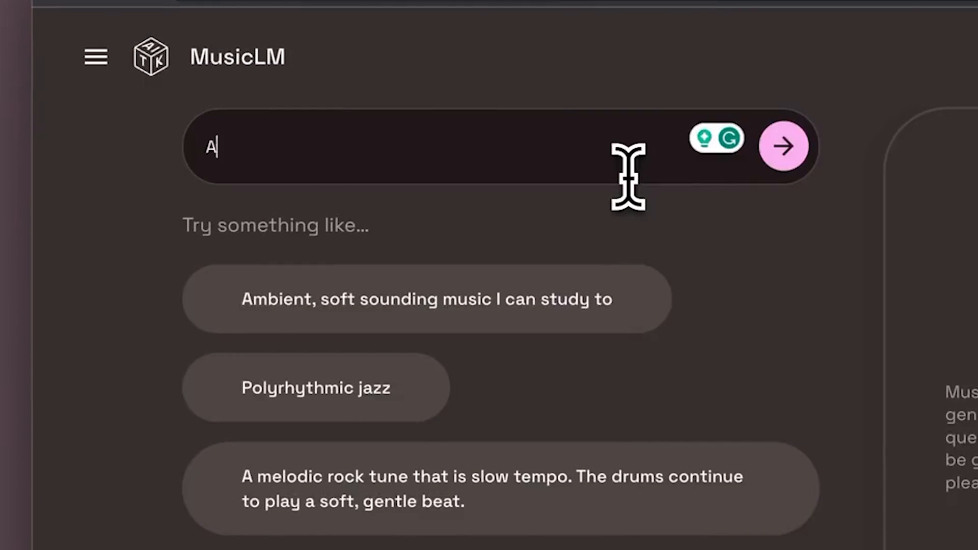
- Submit the prompt 'Atlanta-inspired trap music with strong 808 bass' for generation
type("tlanta-inspired trap music")
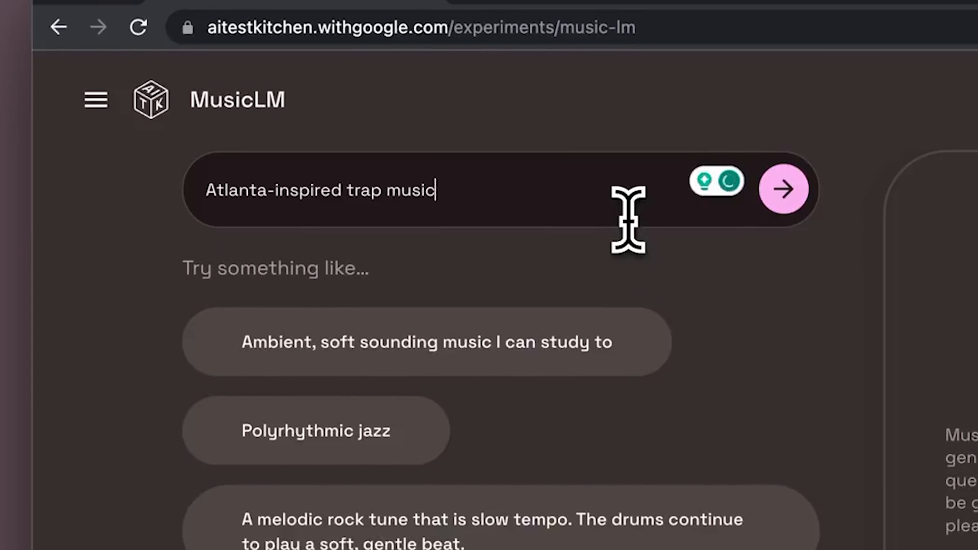
type("with strong 808")
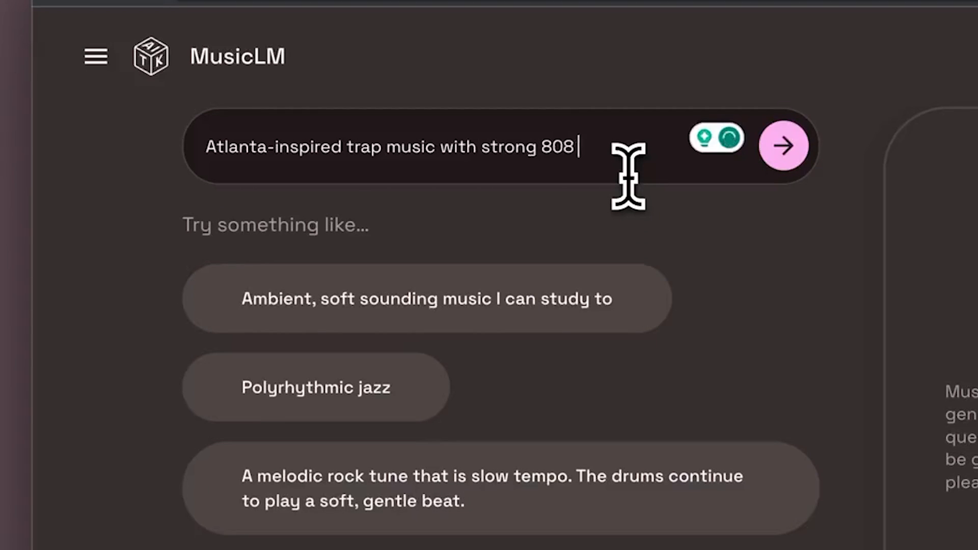
type("bas")
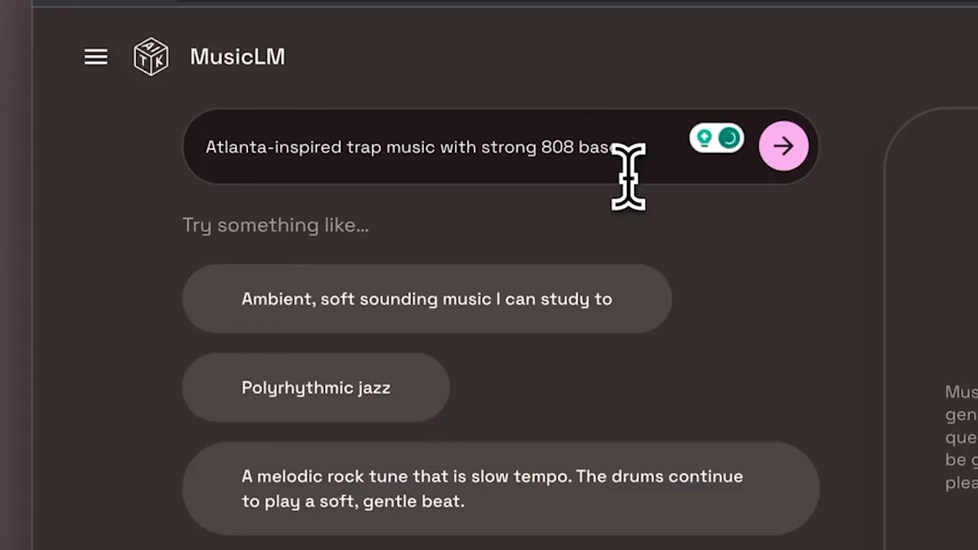
left_click(784, 145)
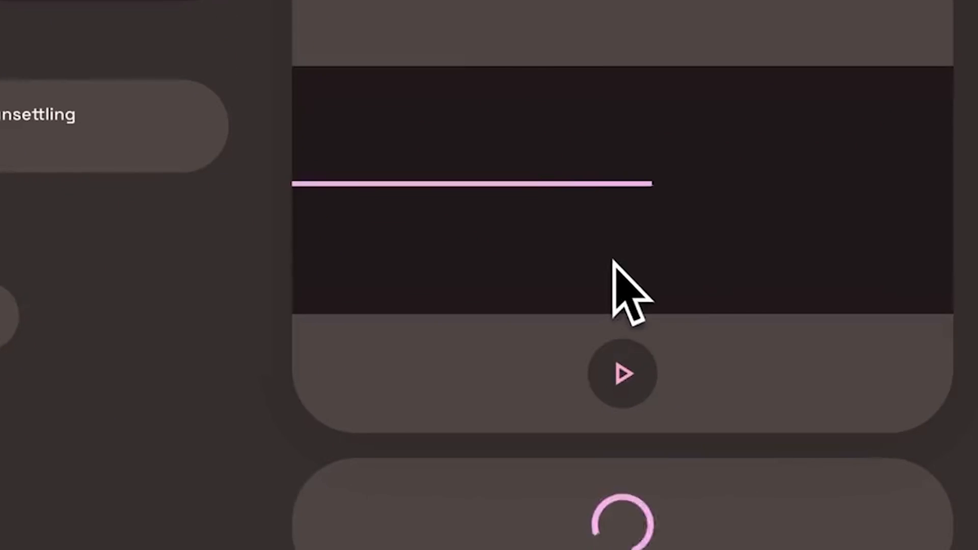
- Start playback of the generated Track 01
left_click(622, 374)
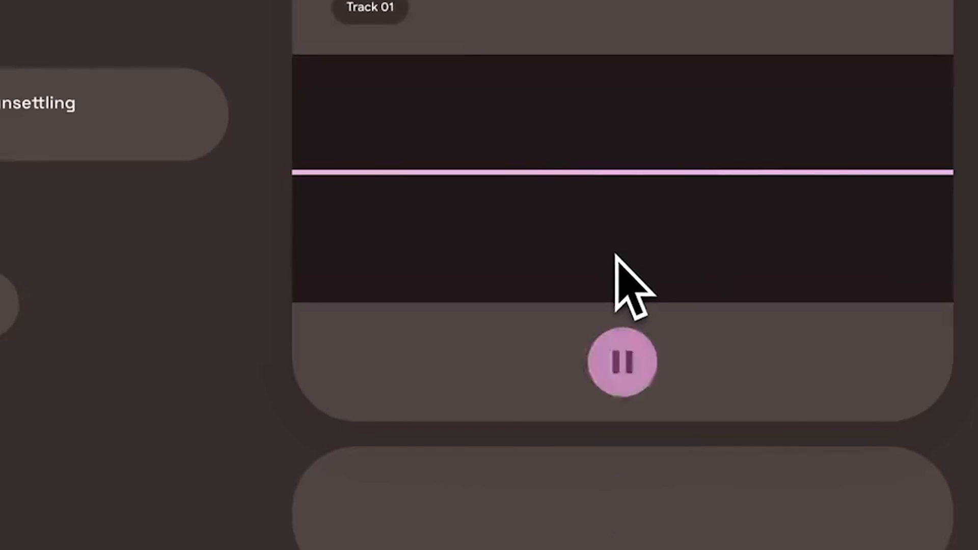